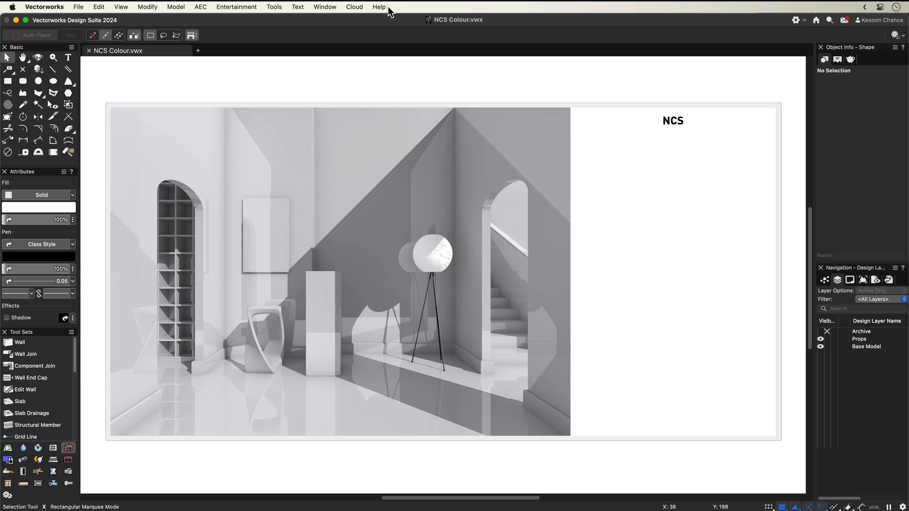
Step: Install the NCS Colour plug-in from the Interior Design partner products catalogue
click(379, 7)
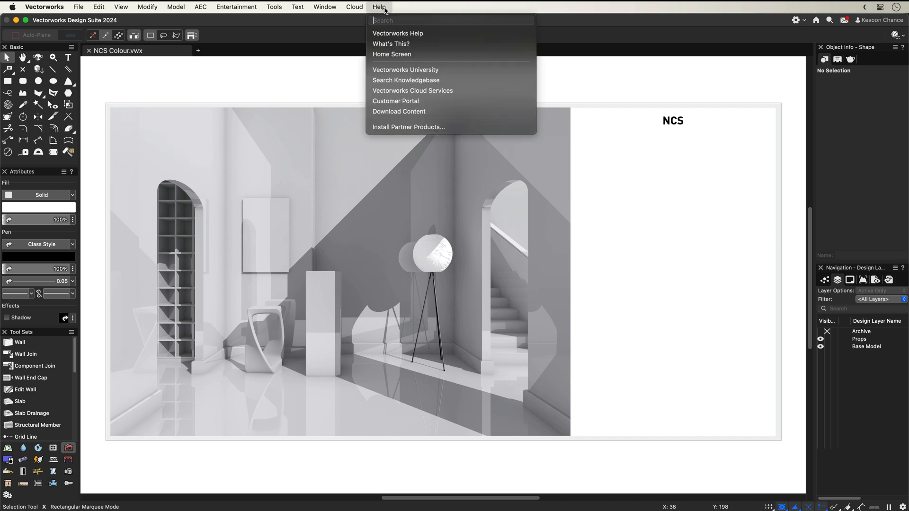
mouse_move(408, 127)
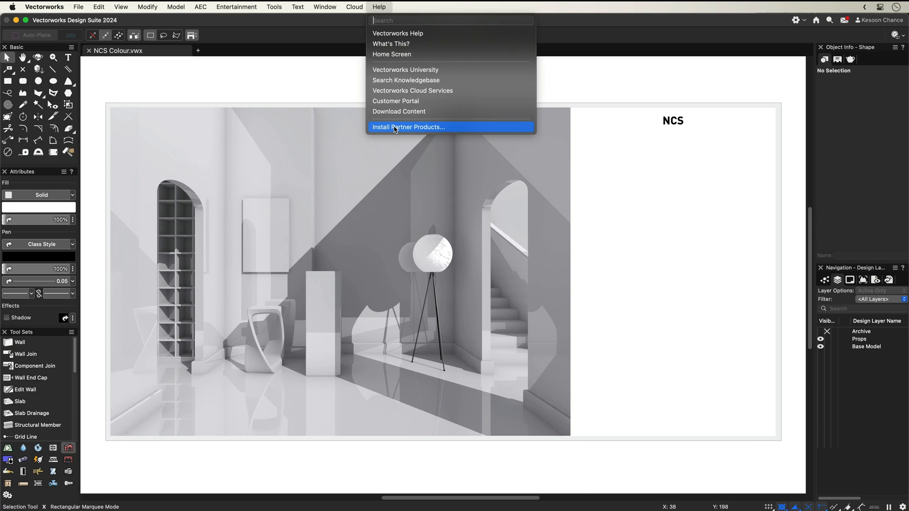
click(408, 127)
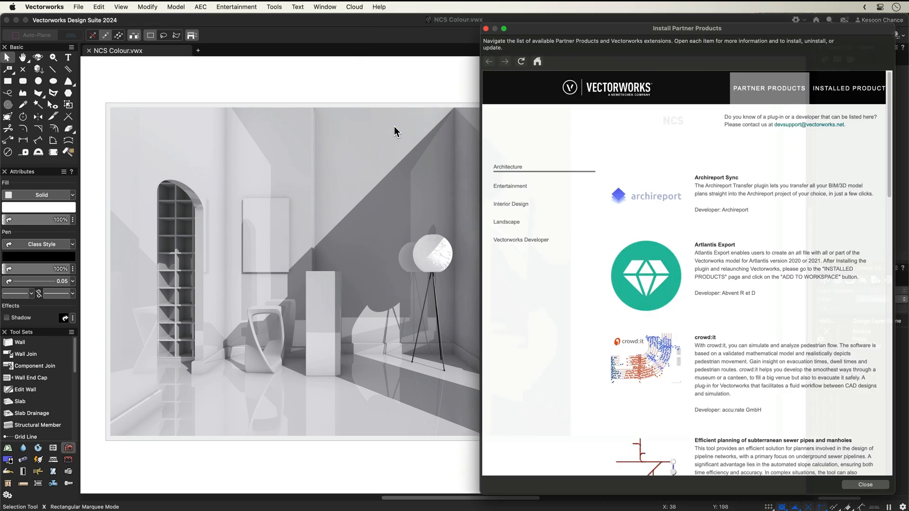
click(510, 204)
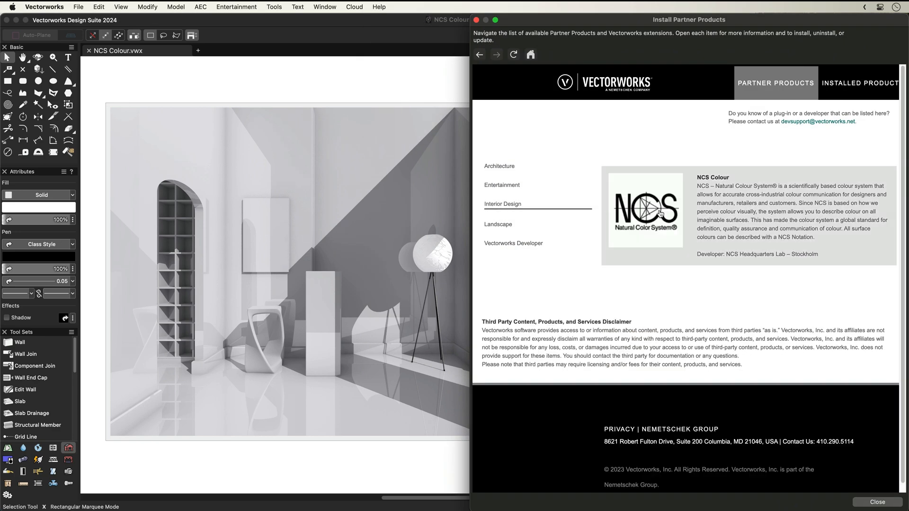
click(645, 211)
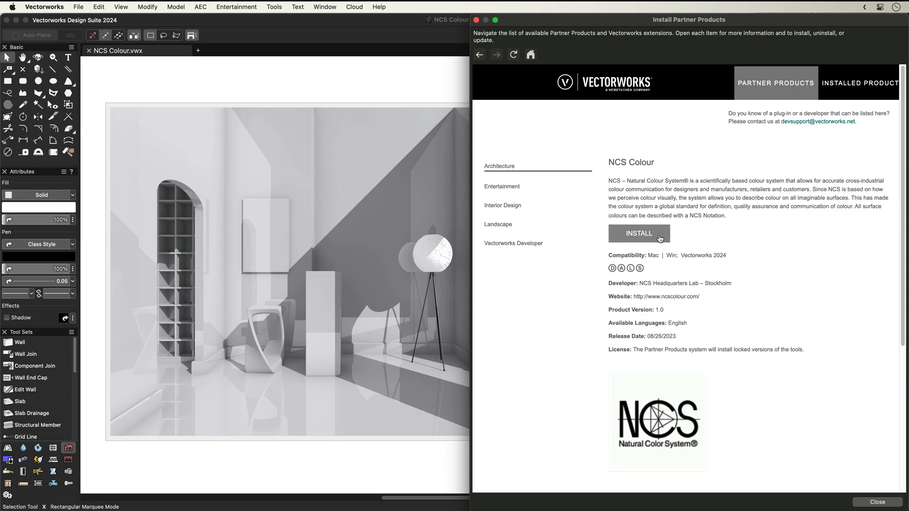
click(877, 502)
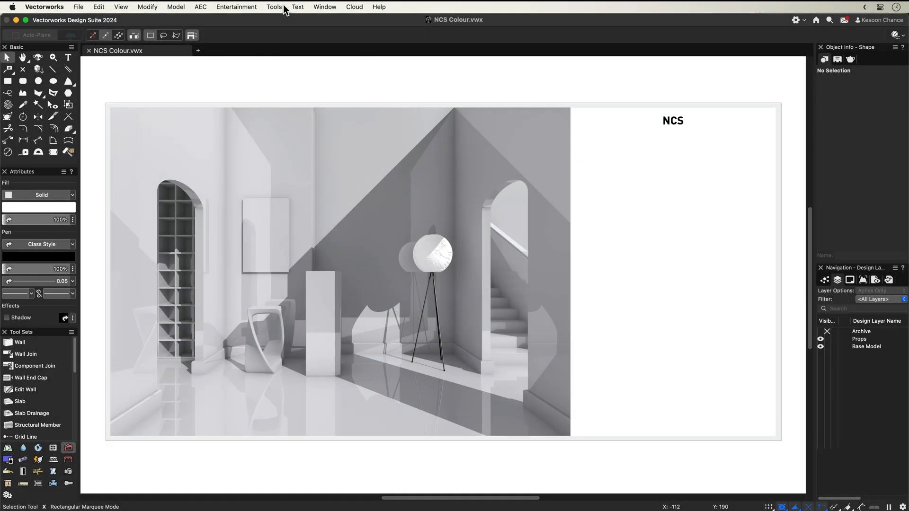
Step: Launch the NCSColour partner product from Tools and log in to NCS+ with the password
click(274, 7)
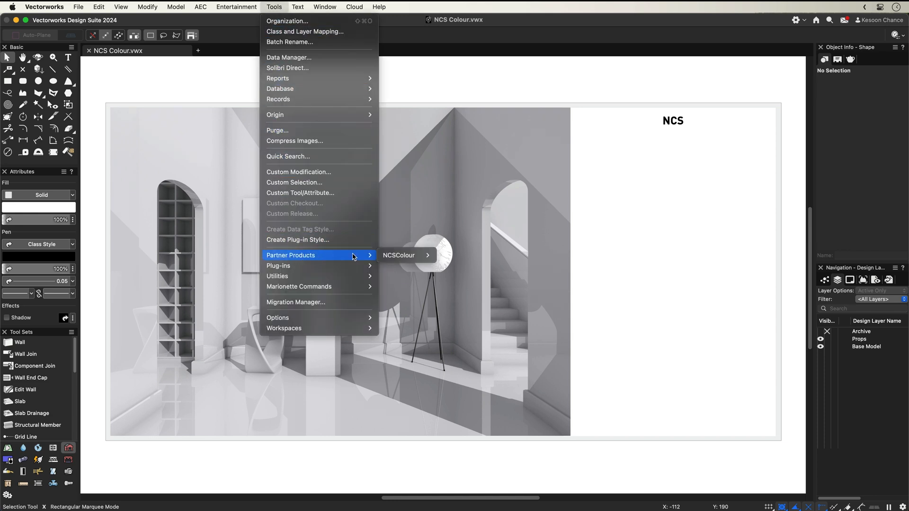
click(399, 254)
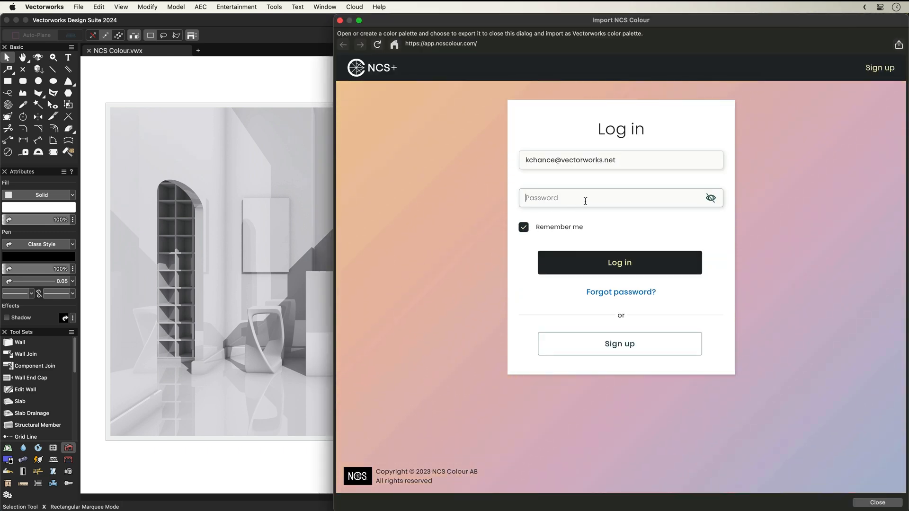
text(password)
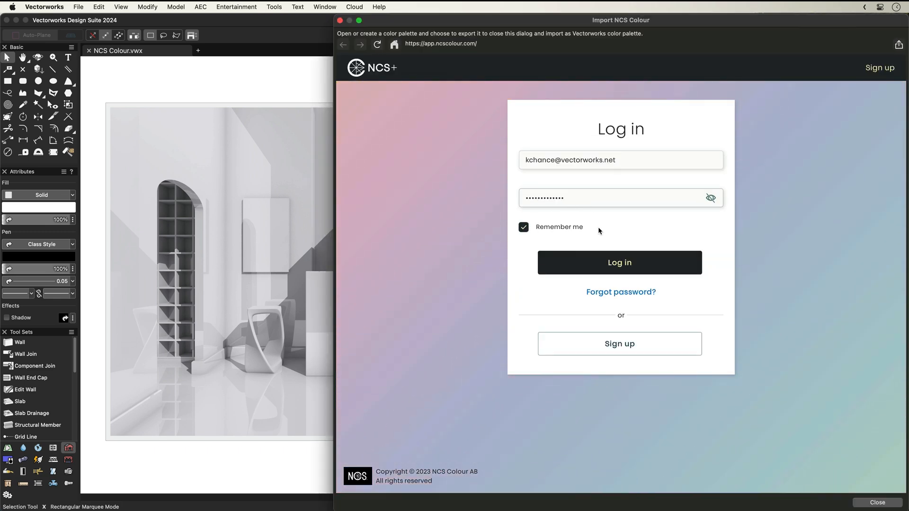
click(619, 263)
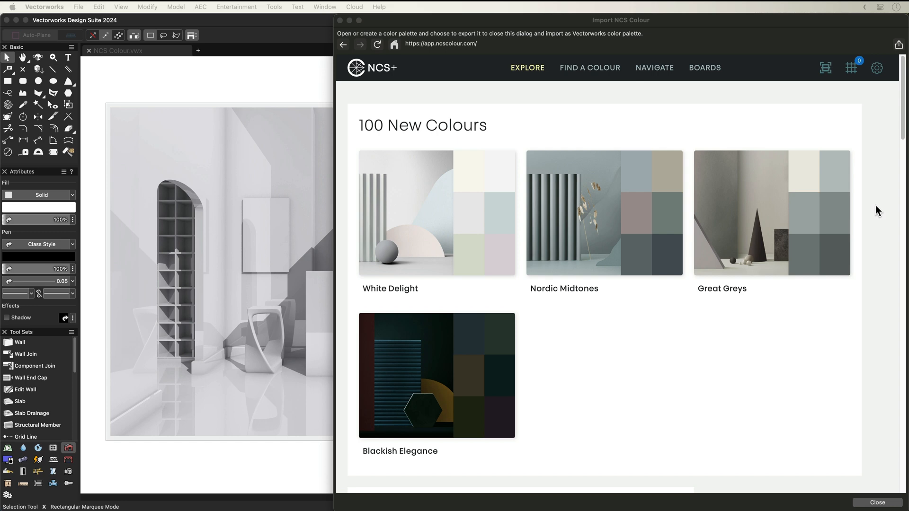
Step: Add Wood Kick colours S 2010-B and S 6020-G70Y to the workspace and go to Find a Colour
scroll(down, 3)
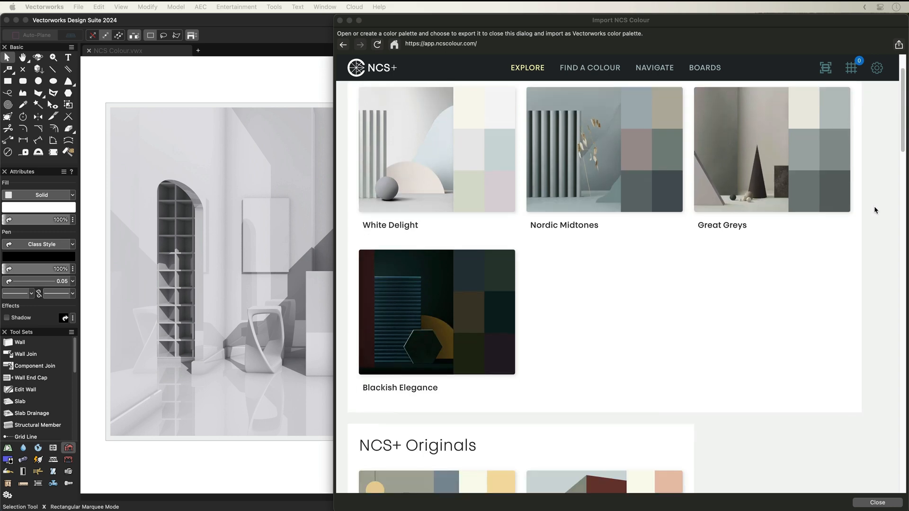
scroll(down, 3)
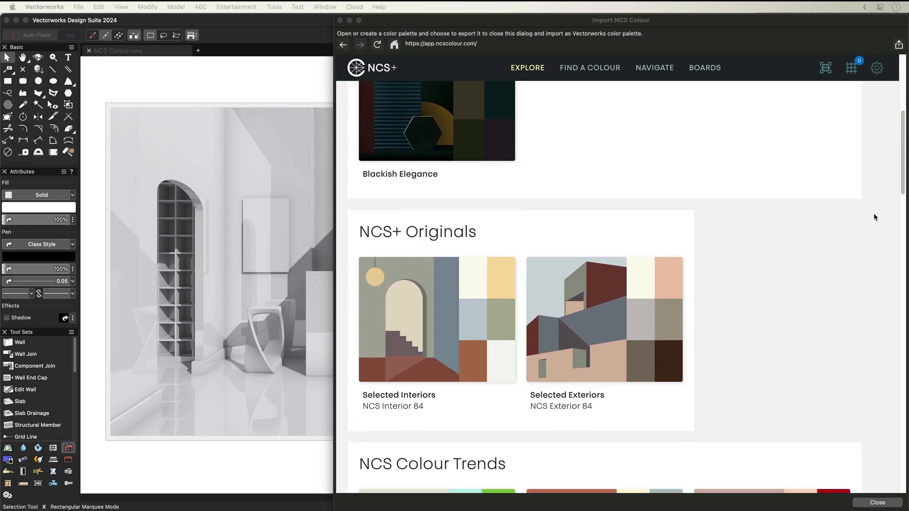
scroll(down, 3)
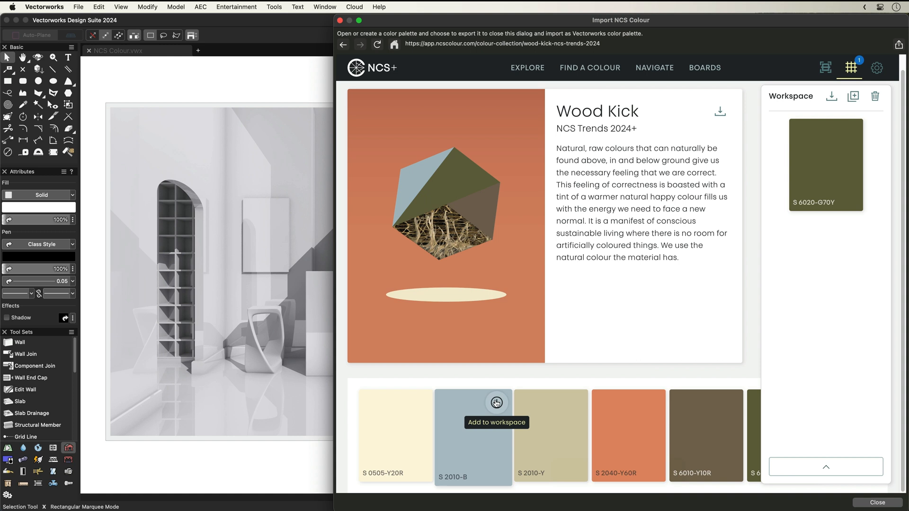
click(497, 403)
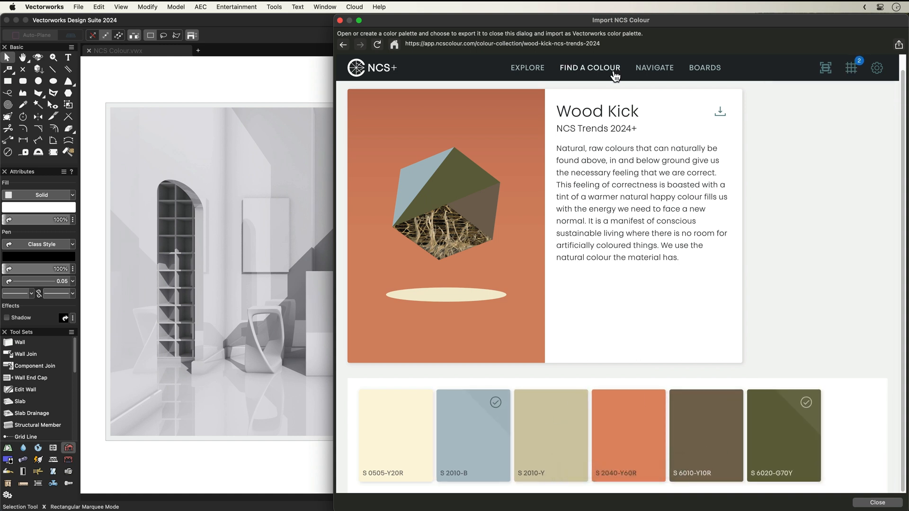
click(590, 67)
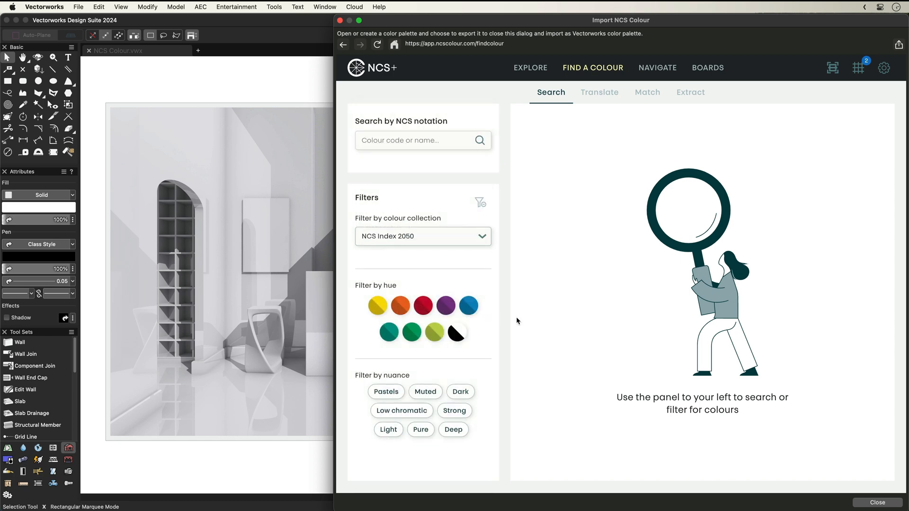
Step: Filter to the purple hue, add S 2020-R30B to the workspace and switch to Translate
click(445, 306)
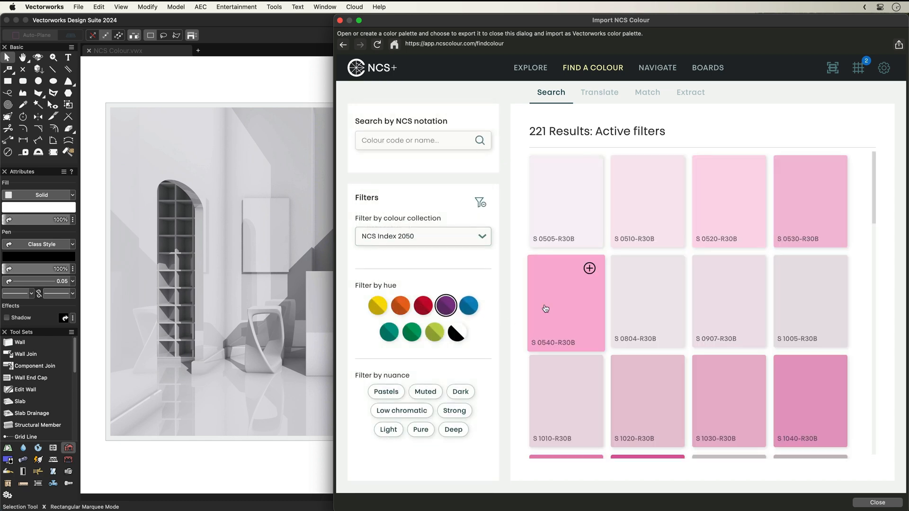
scroll(down, 3)
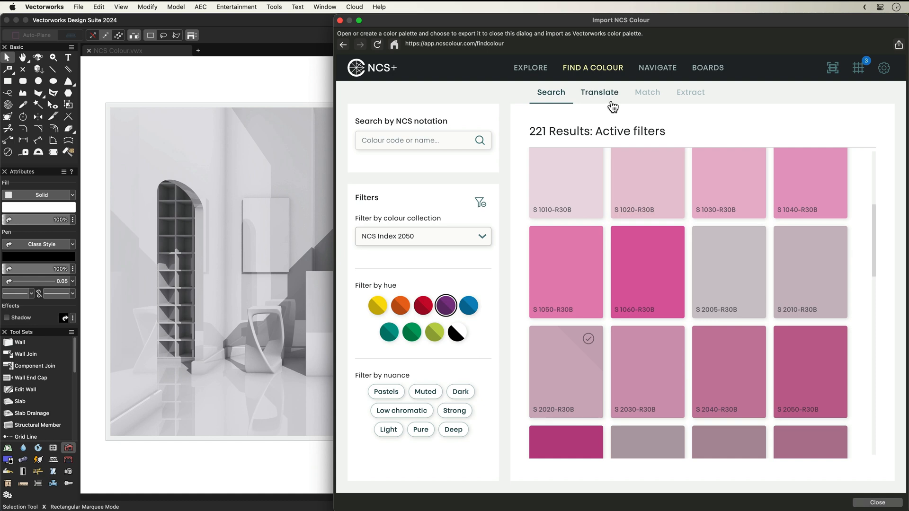
click(600, 92)
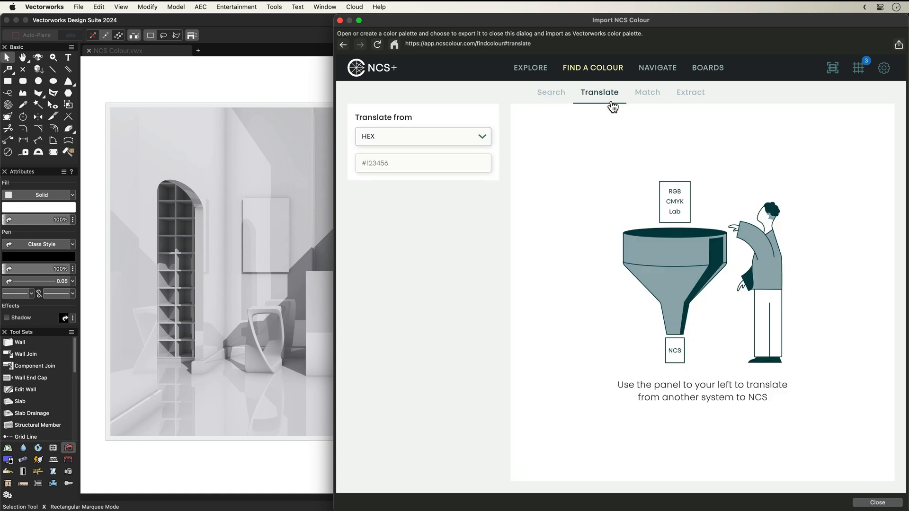
Step: Review the Translate and Match pages, then show the Extract from image page
click(423, 137)
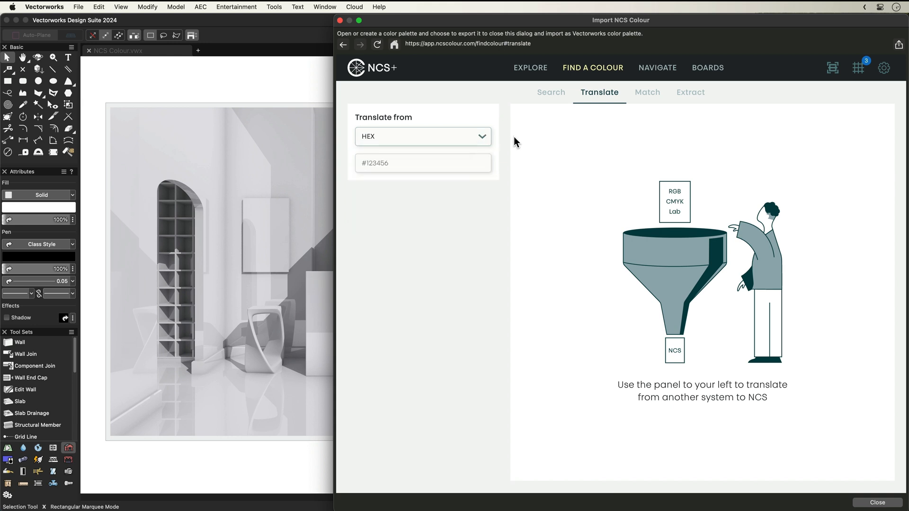
click(647, 92)
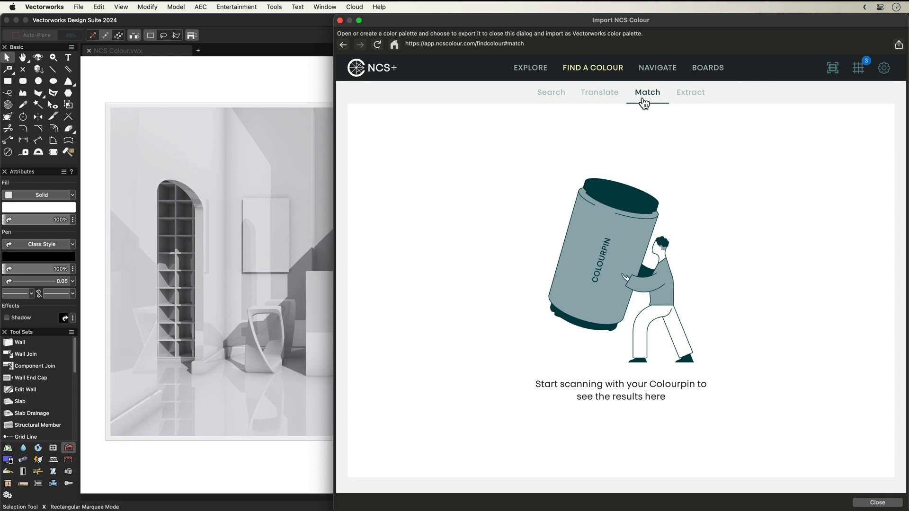
mouse_move(668, 101)
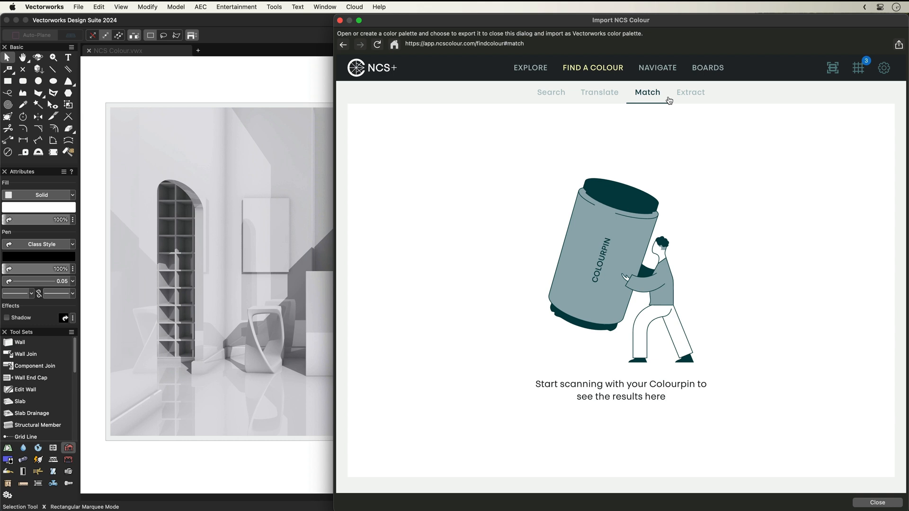
click(690, 92)
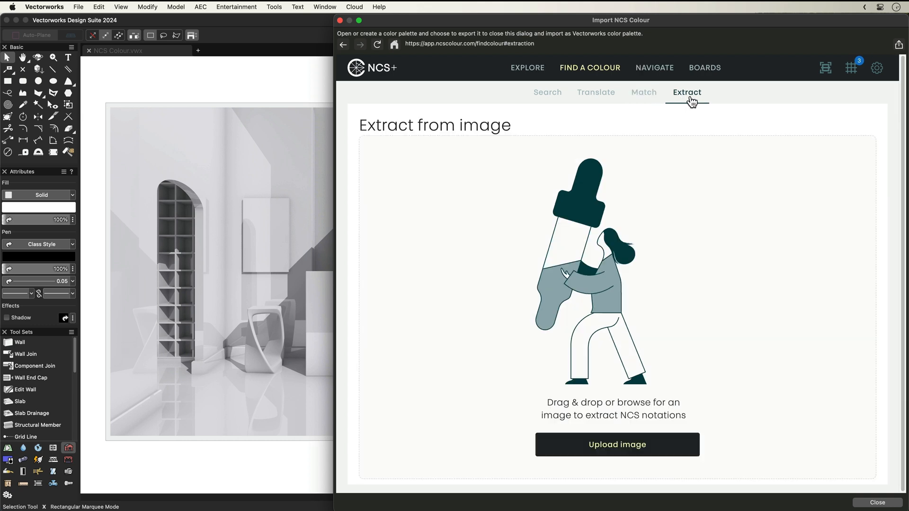
mouse_move(609, 451)
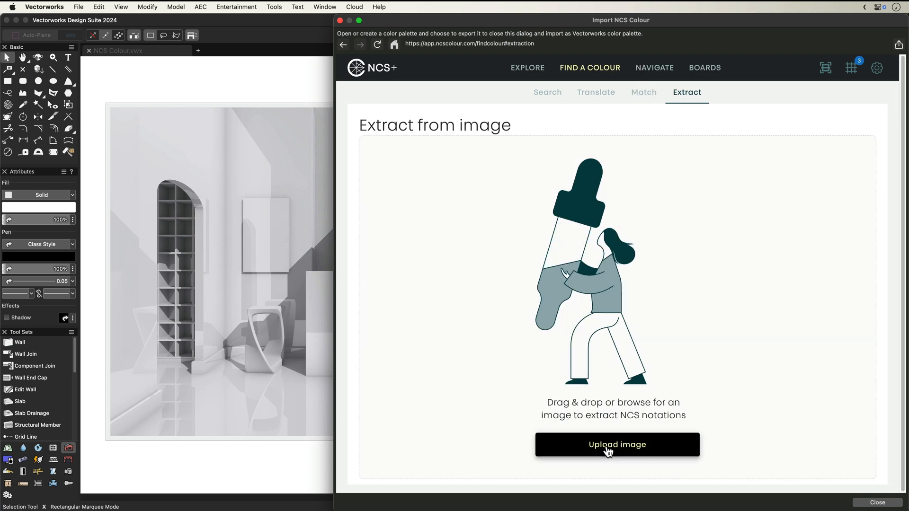
Step: Upload an office photo and extract the purple wall and blue chair colours from it
click(617, 445)
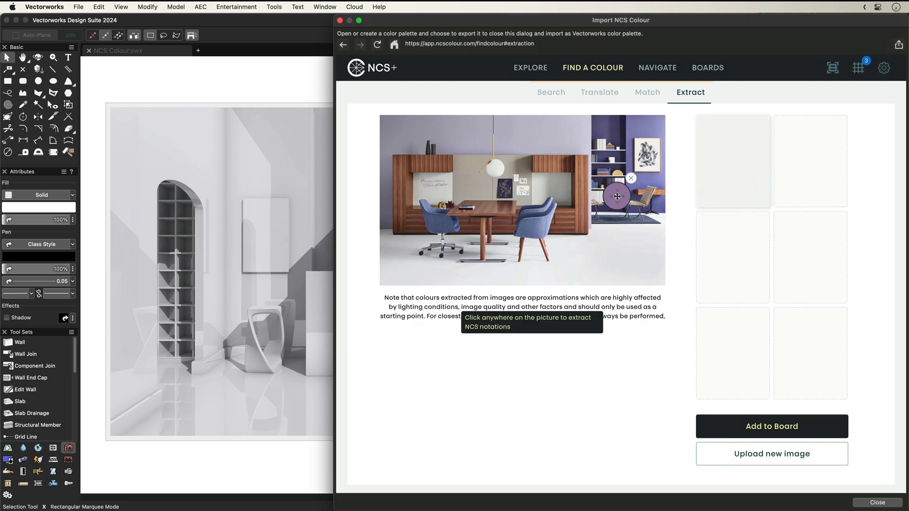
click(536, 225)
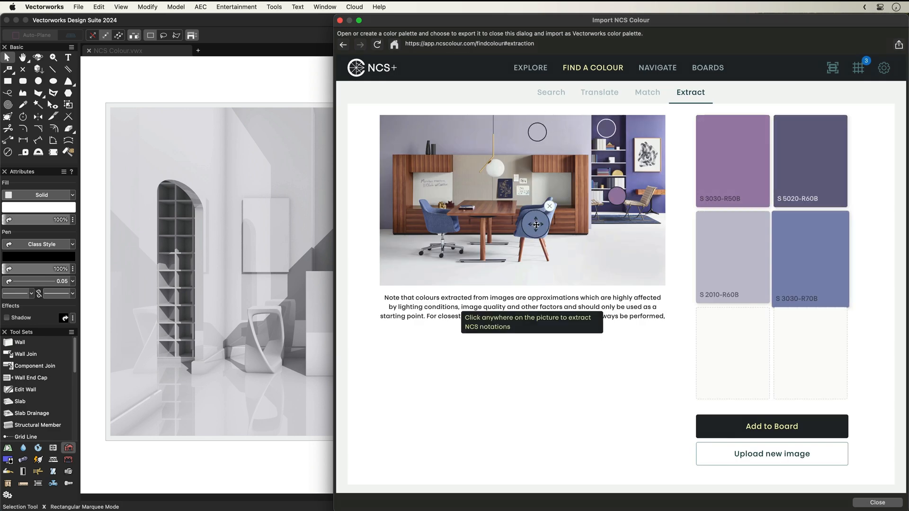
click(658, 68)
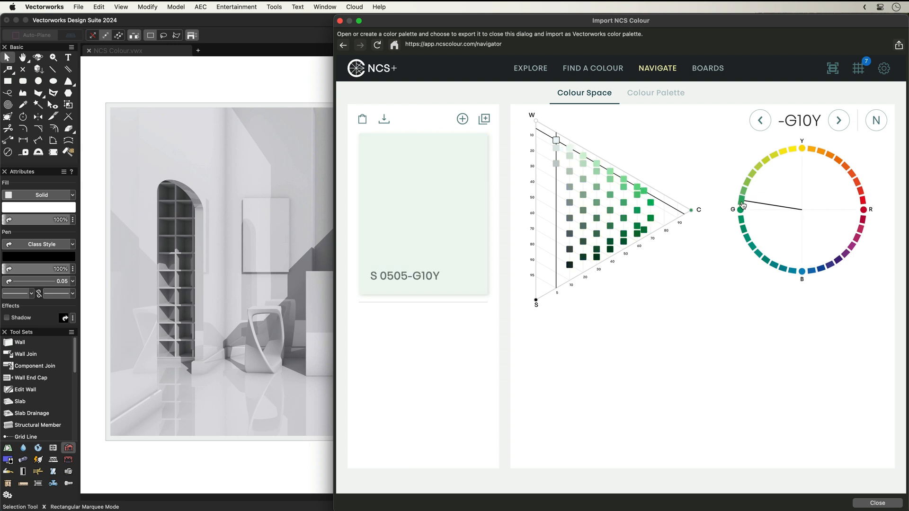
Step: Pick the green S 3020-G10Y in the colour space and add it to the workspace
click(875, 120)
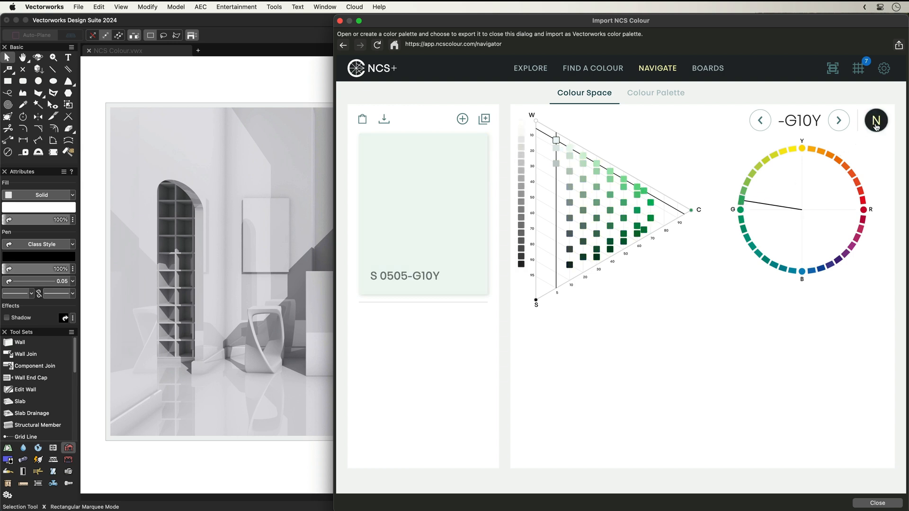
mouse_move(721, 136)
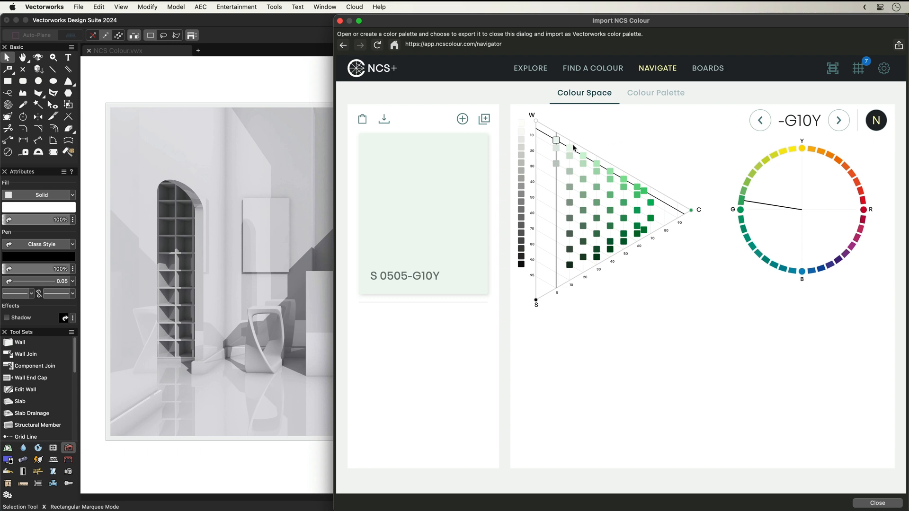
click(583, 163)
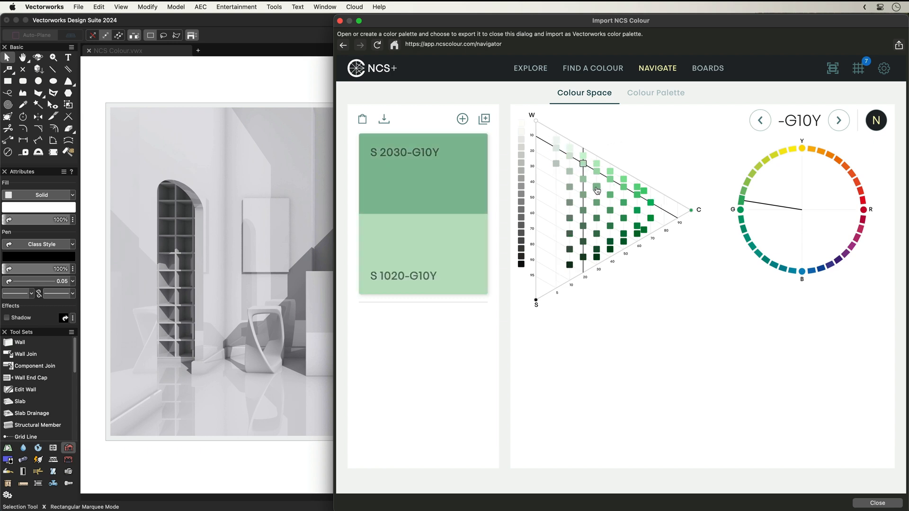
click(583, 197)
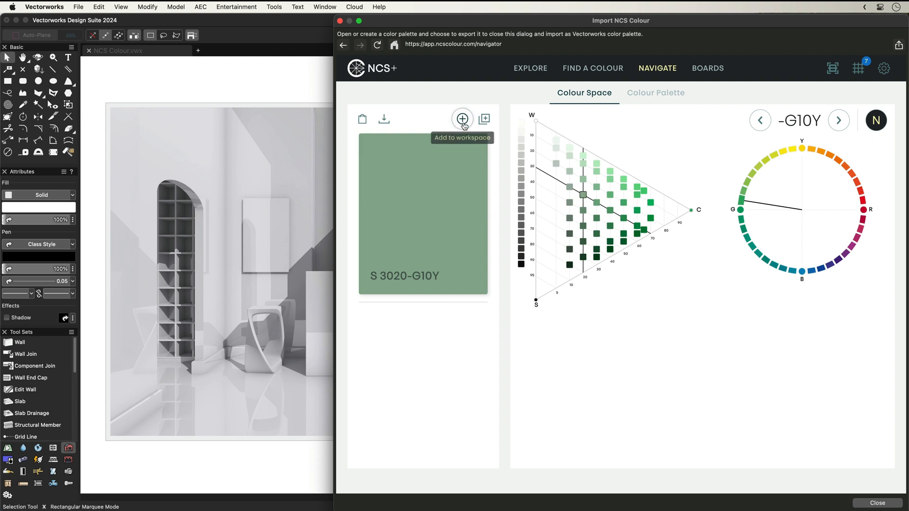
click(463, 119)
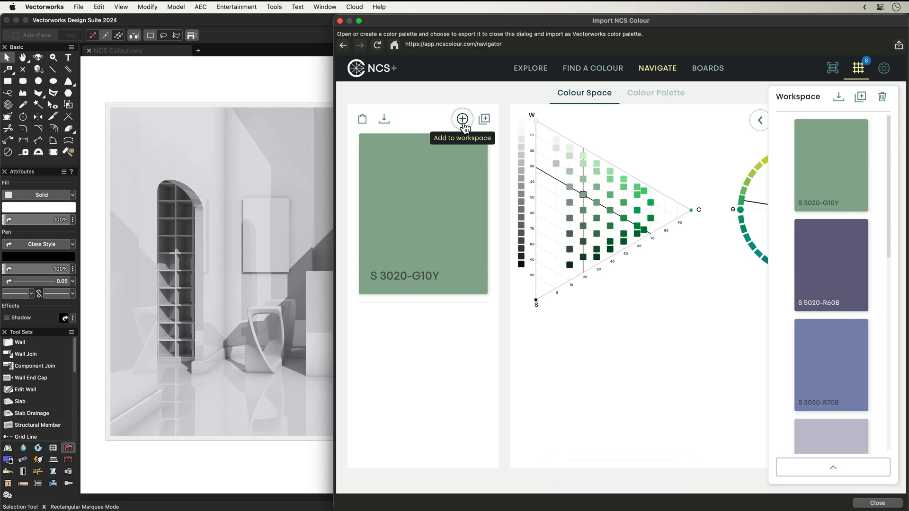
mouse_move(484, 119)
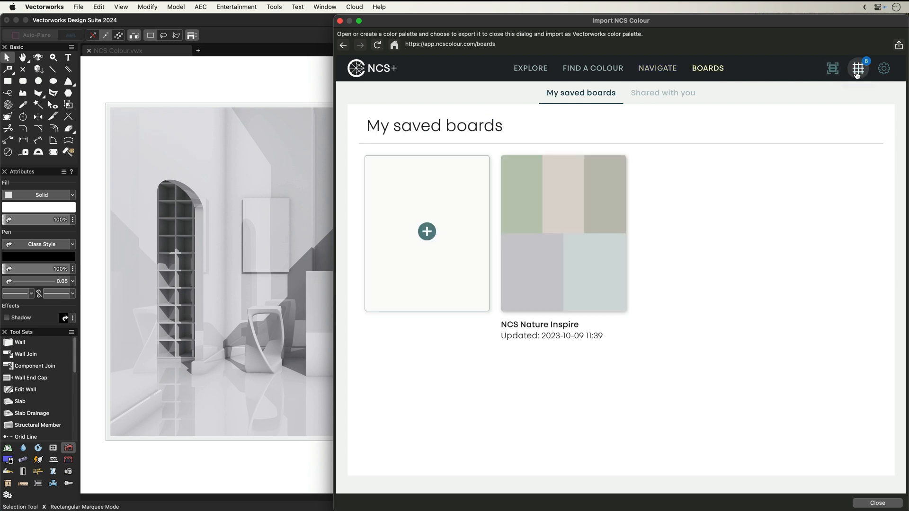
Step: Create a new board named 'NCS Woodkick Inspired' holding the eight workspace colours
click(858, 68)
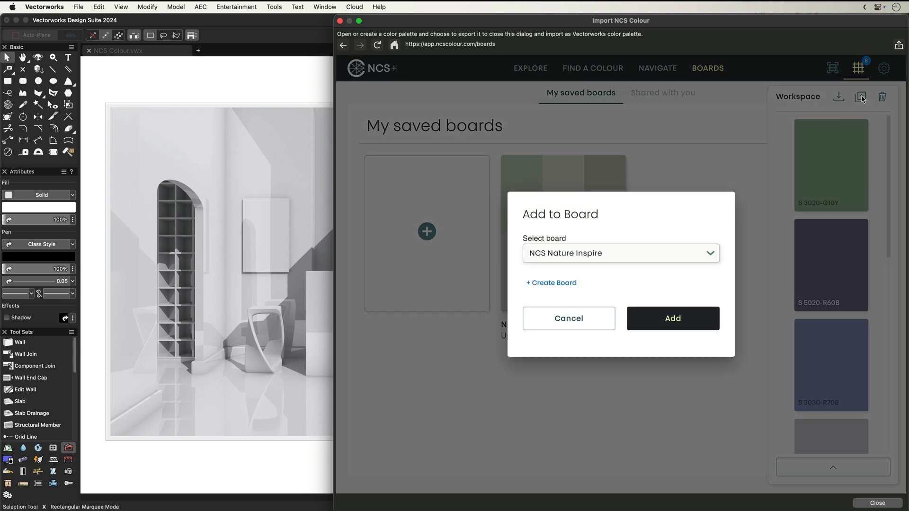
click(551, 283)
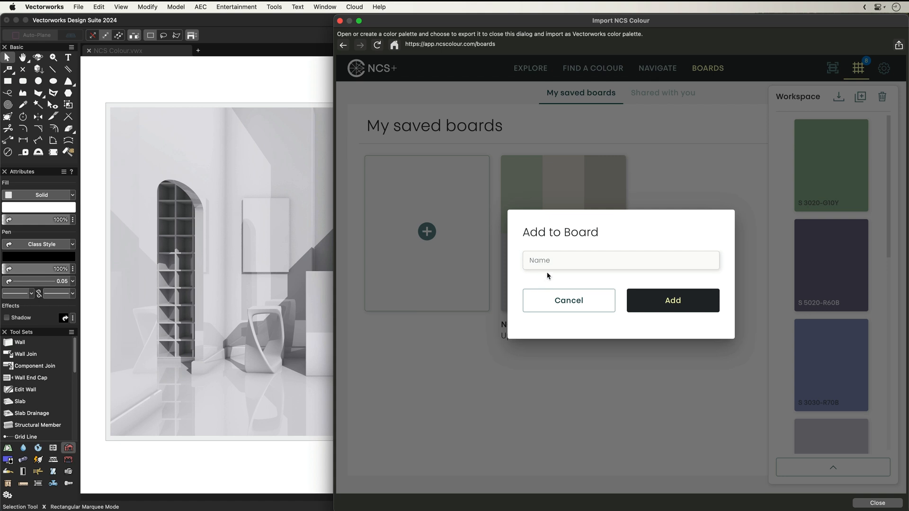
text(NCS Woodkick Inspired)
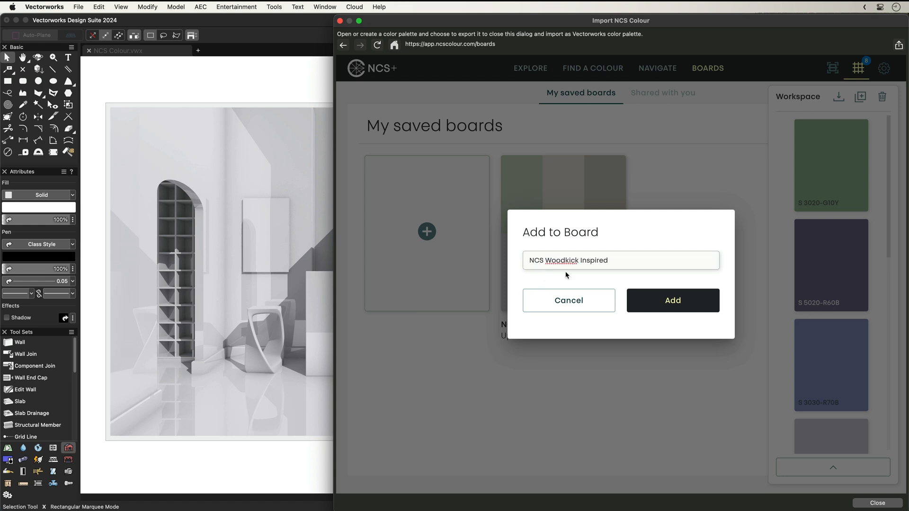
click(672, 301)
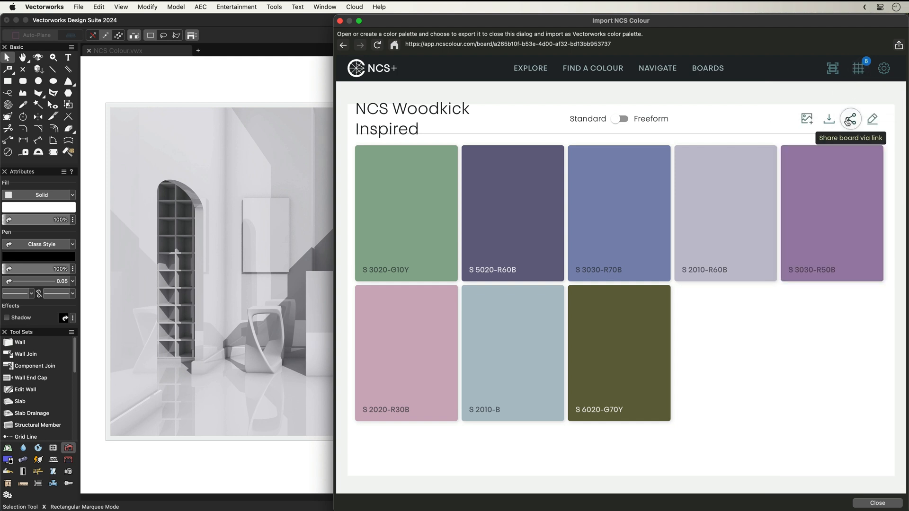
click(850, 119)
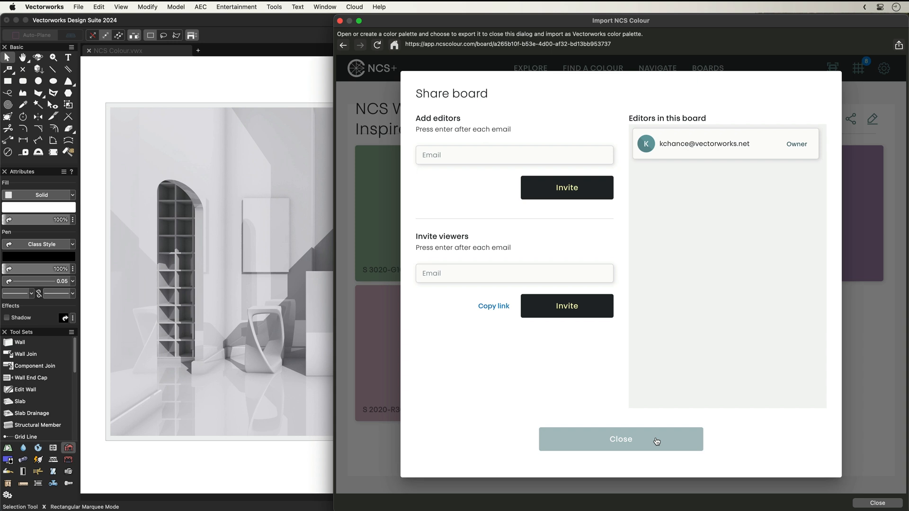
click(620, 438)
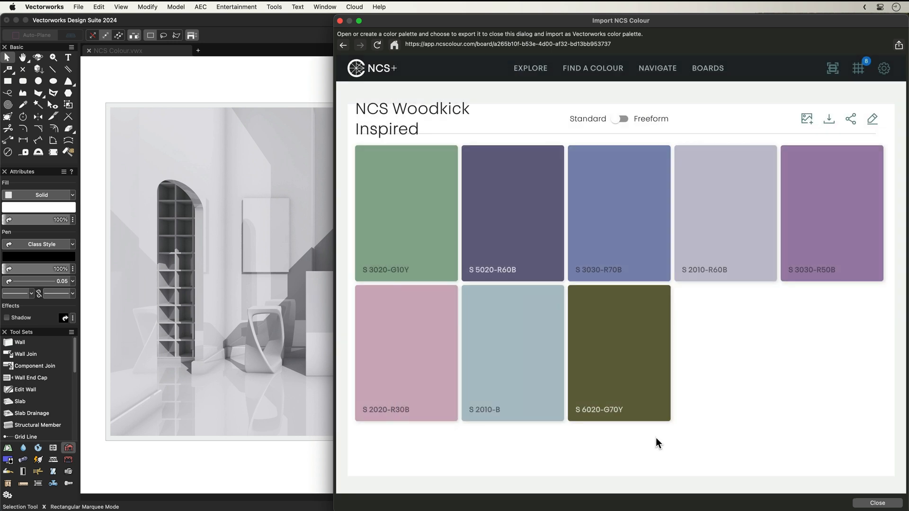
mouse_move(829, 120)
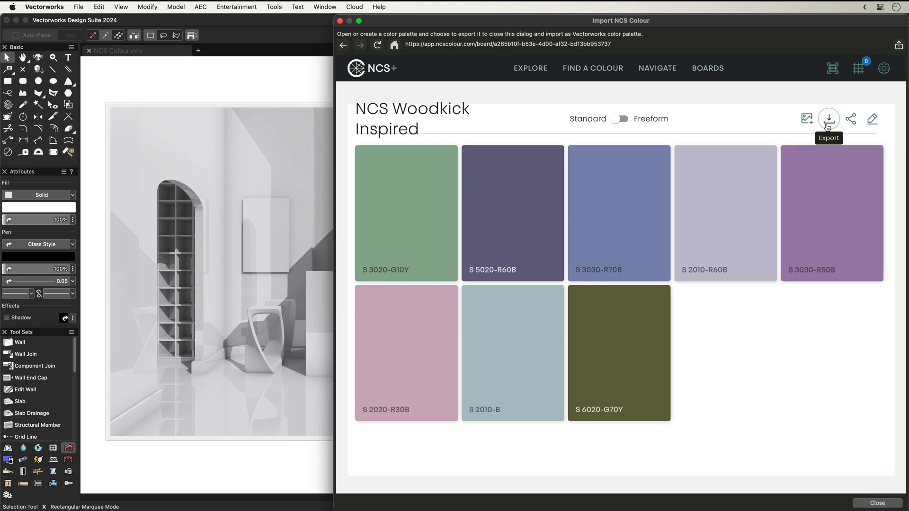
Step: Export the board as a Vectorworks palette and pick NCS Woodkick Inspired in the colour picker
click(828, 119)
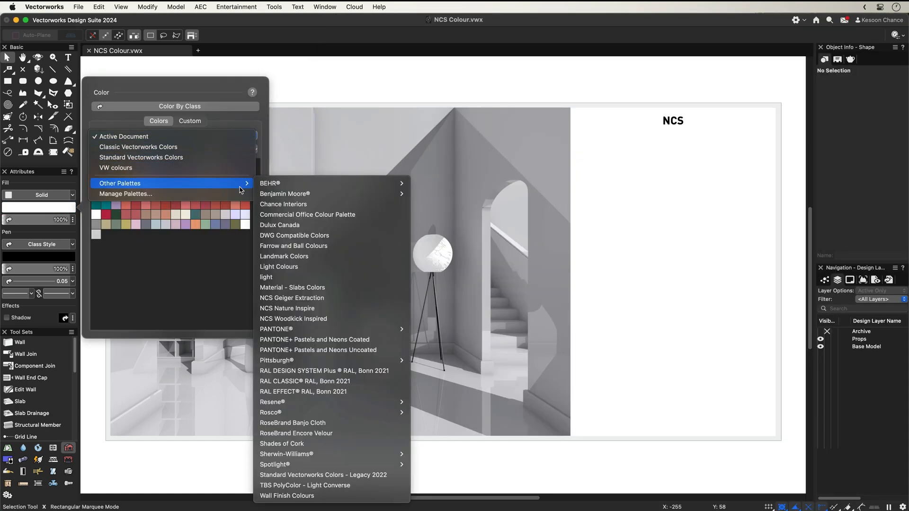
click(125, 193)
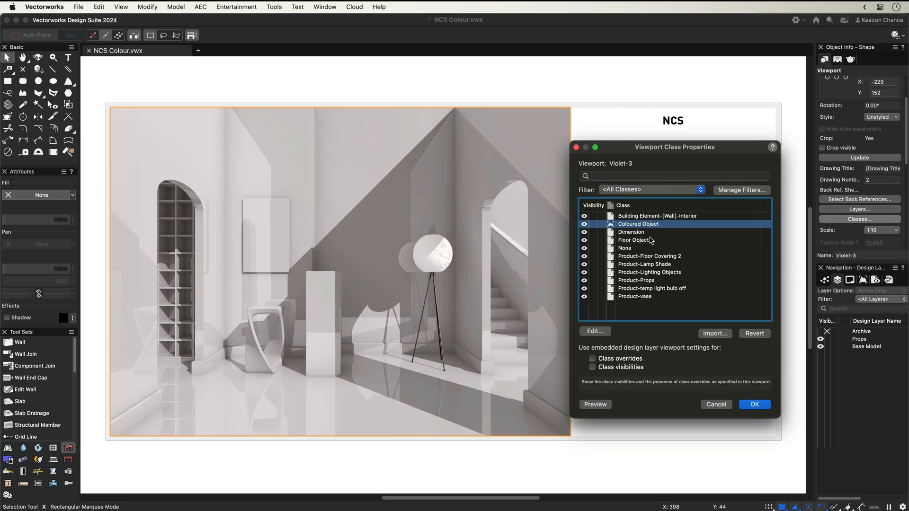
Step: Give the Coloured Object class a violet fill from the NCS palette and re-render the viewport
click(594, 332)
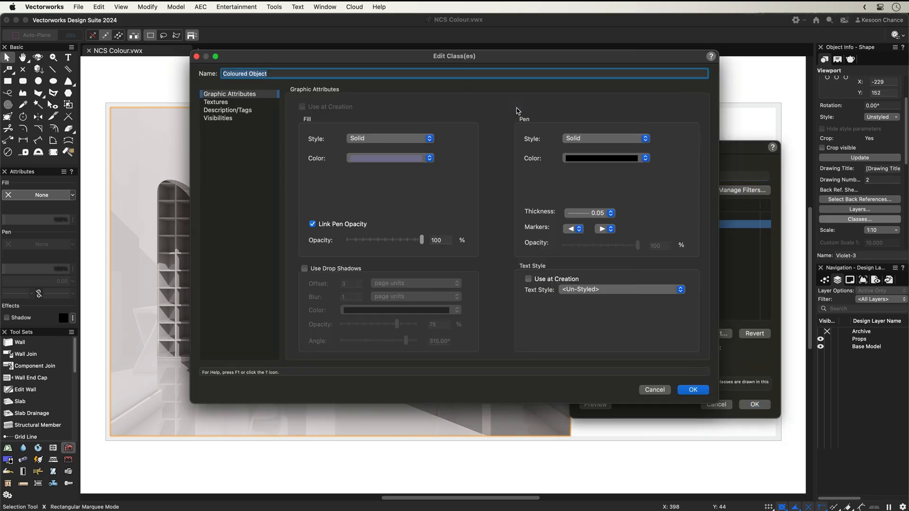
click(693, 389)
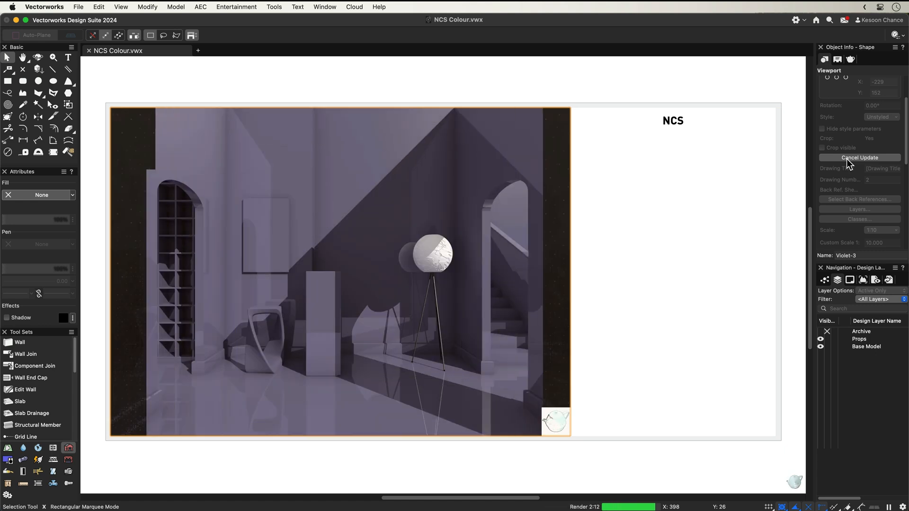
click(273, 7)
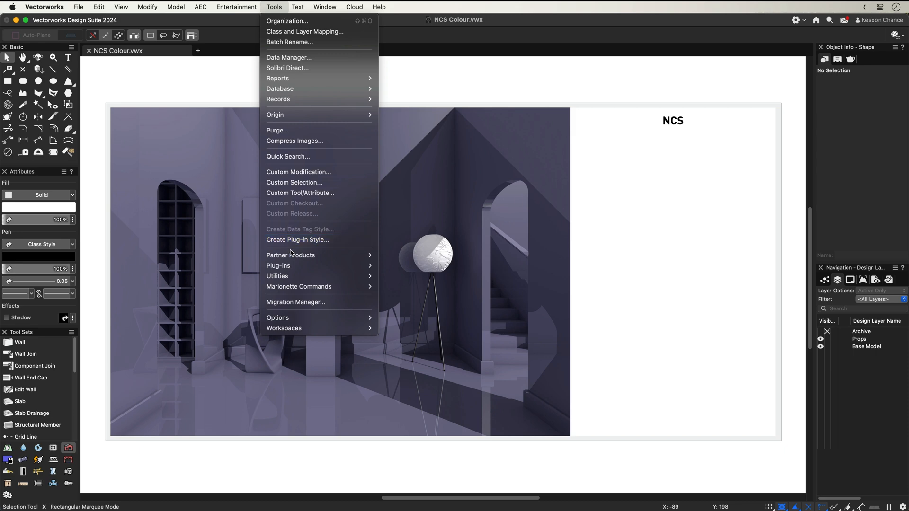
mouse_move(291, 255)
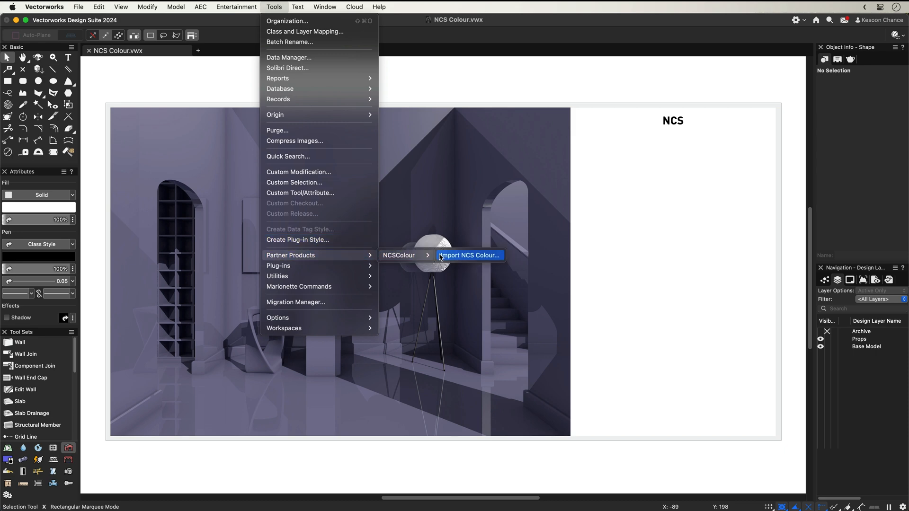
Step: Bring up the NCS Woodkick Inspired board from saved boards and show its download options
click(469, 255)
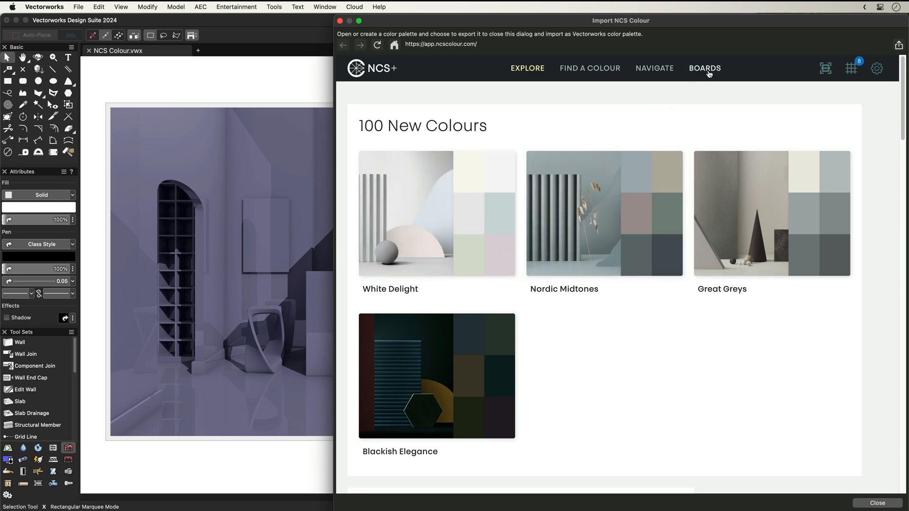
click(705, 68)
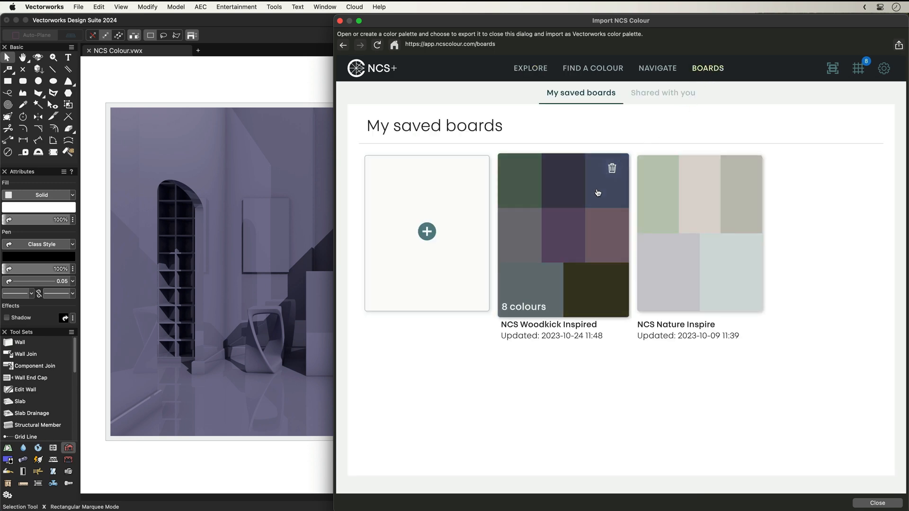
click(562, 234)
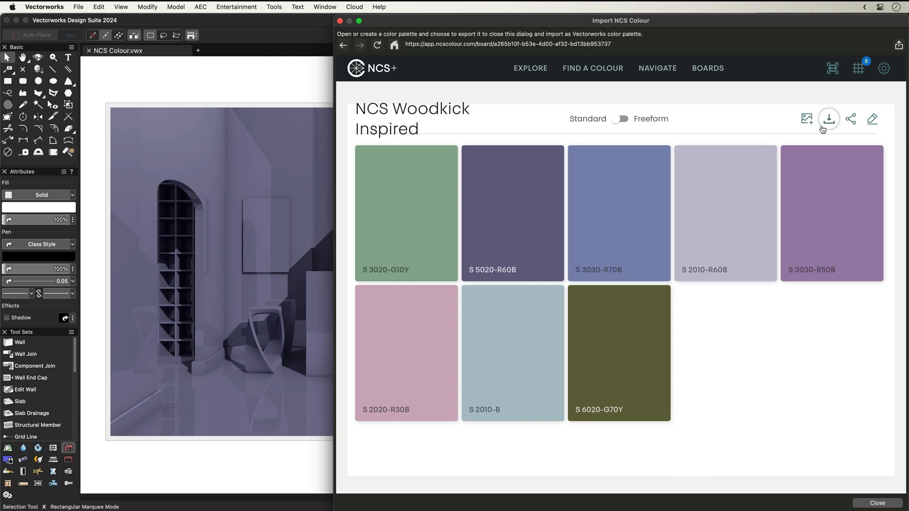
click(829, 119)
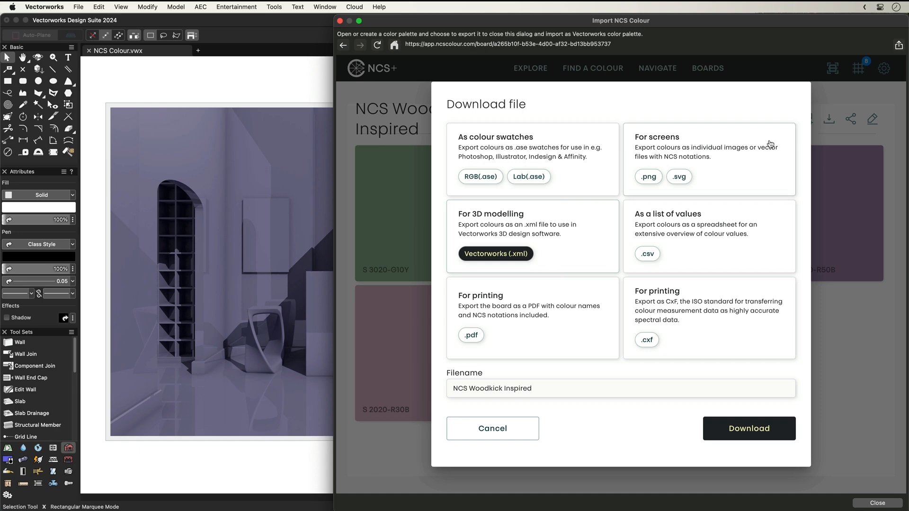
Step: Download the board's swatches as PNG images and save them as NCS Woodkick Inspired.zip
click(648, 176)
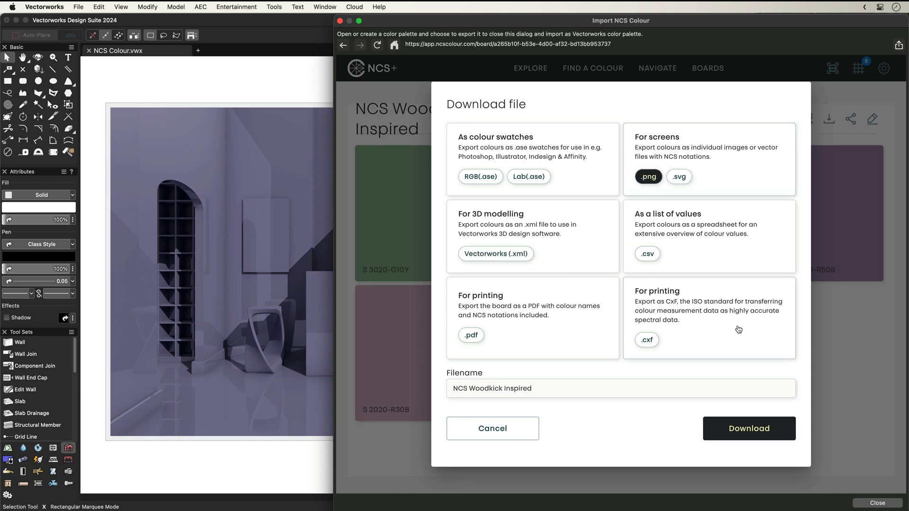
click(748, 429)
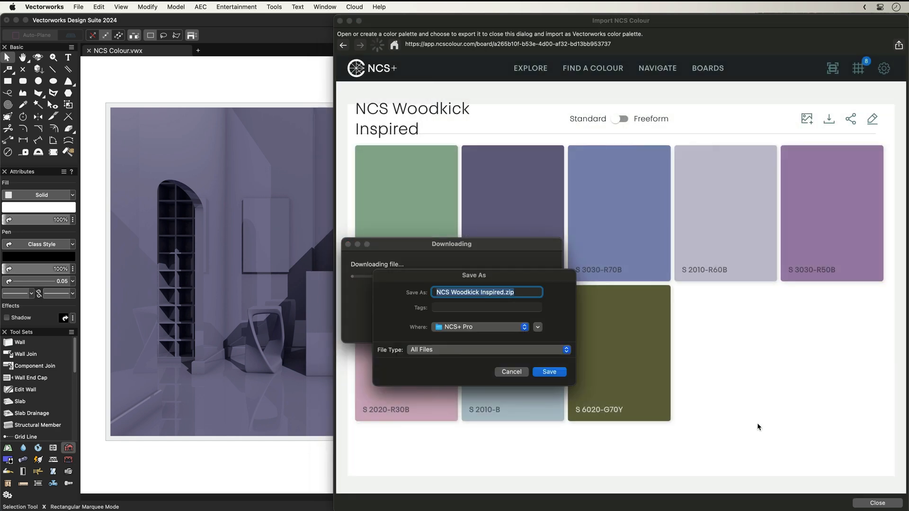
click(549, 371)
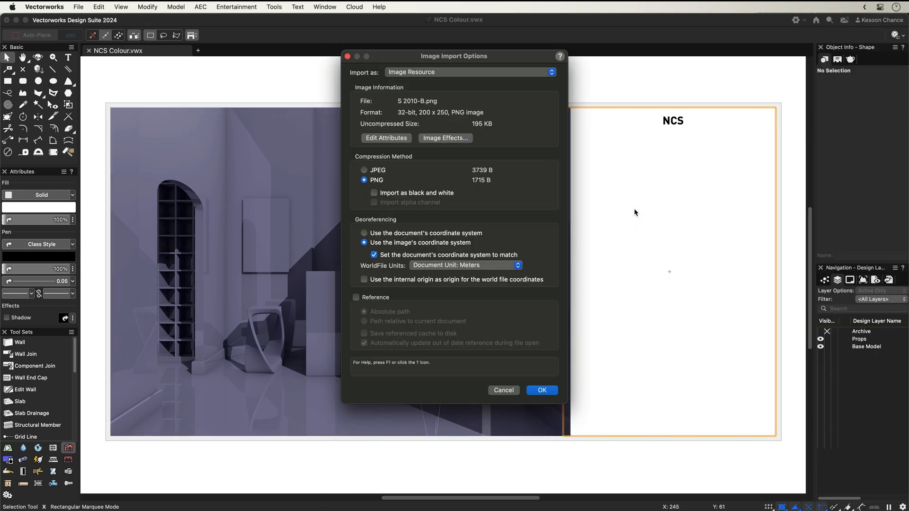
Step: Accept the Image Import Options so the eight NCS swatch PNGs land on the sheet beside the viewport
click(470, 72)
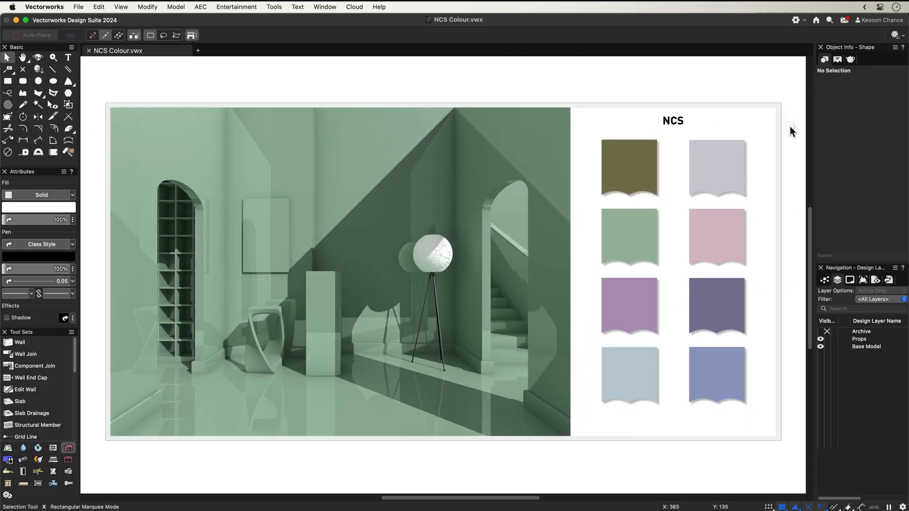
Step: Switch the Coloured Object class fill to another NCS colour so the viewport re-renders in blue-violet
click(717, 237)
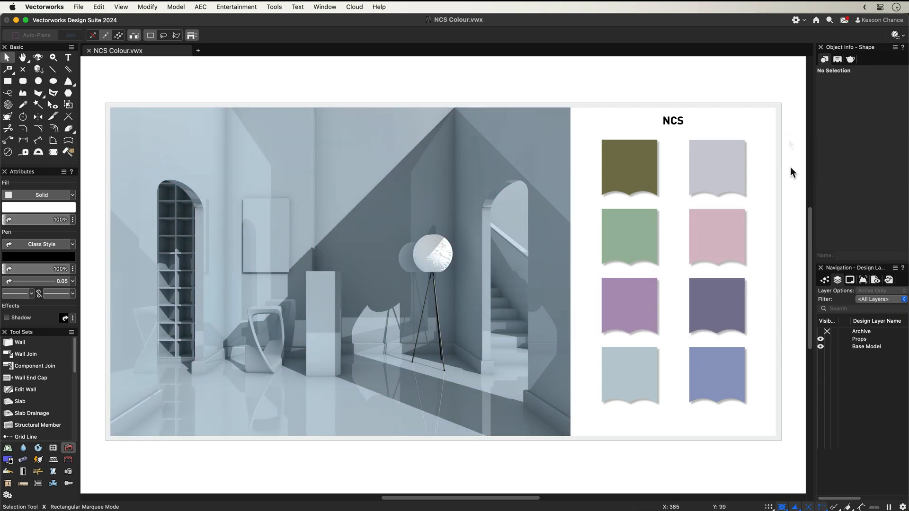
click(717, 376)
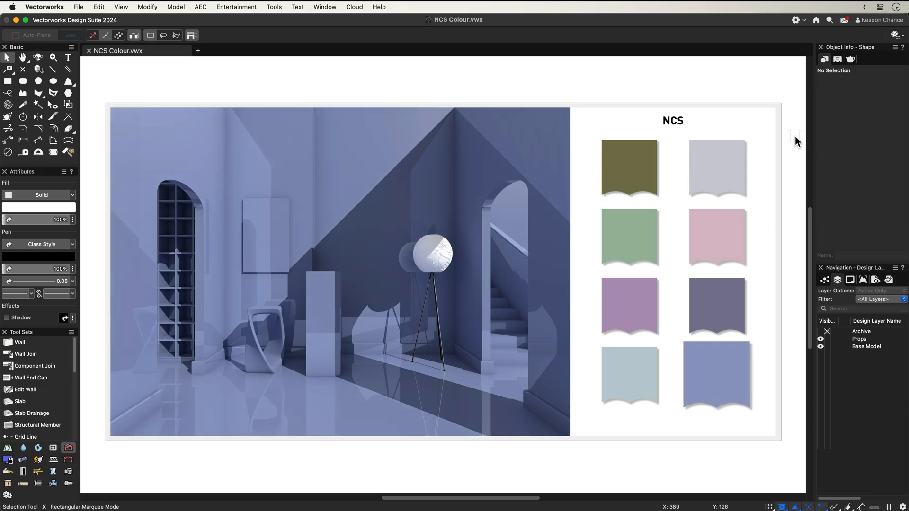